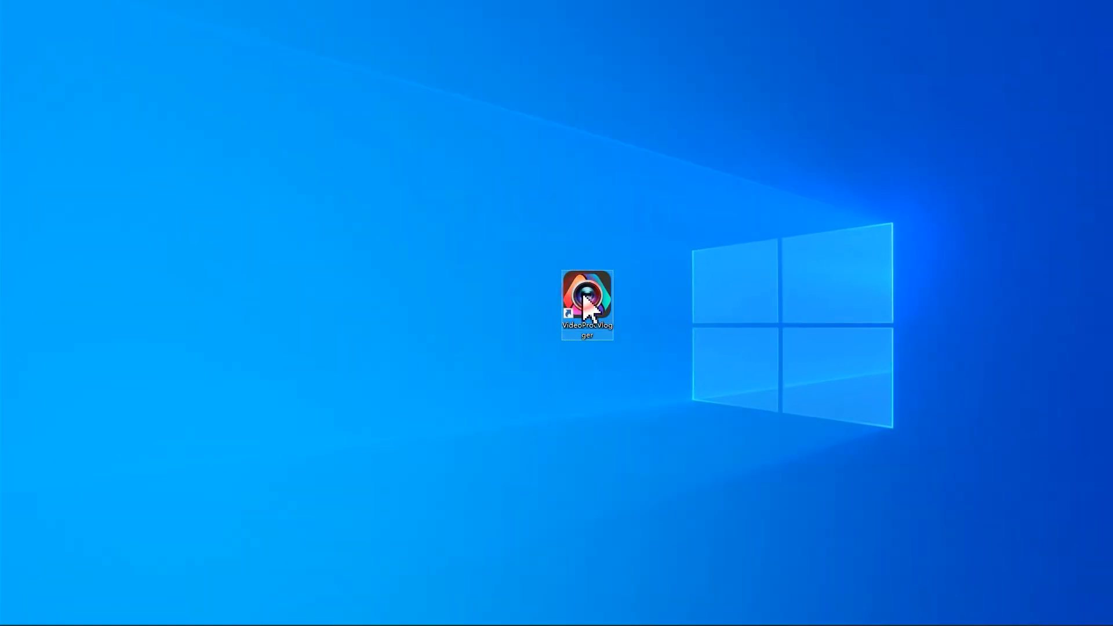
Launch VideoProc Vlogger from its desktop shortcut.
double_click(587, 301)
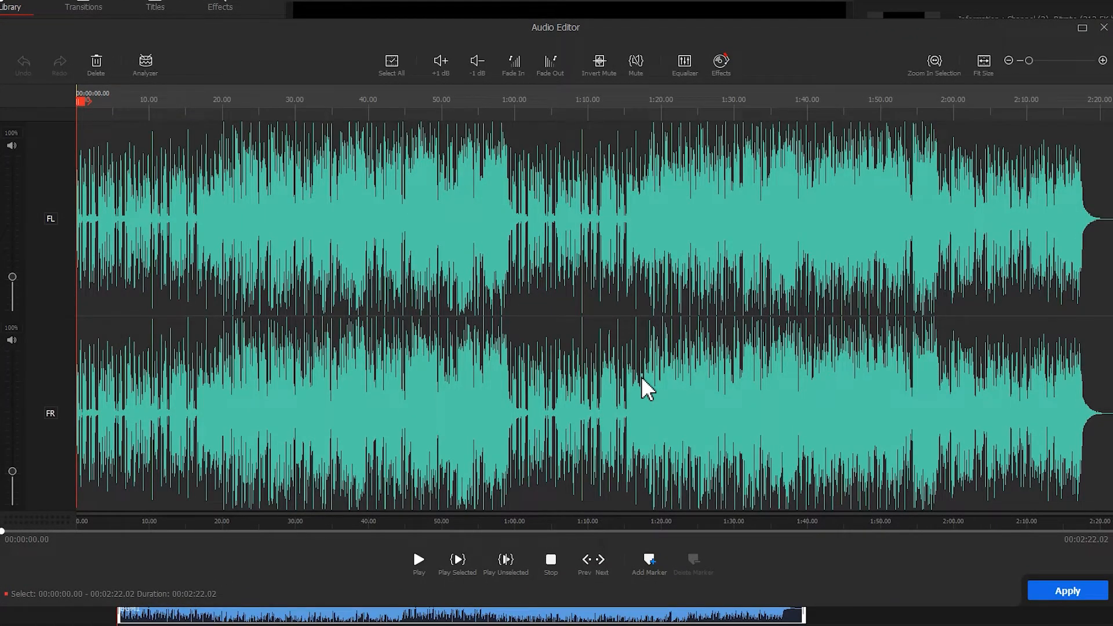
mouse_move(202, 108)
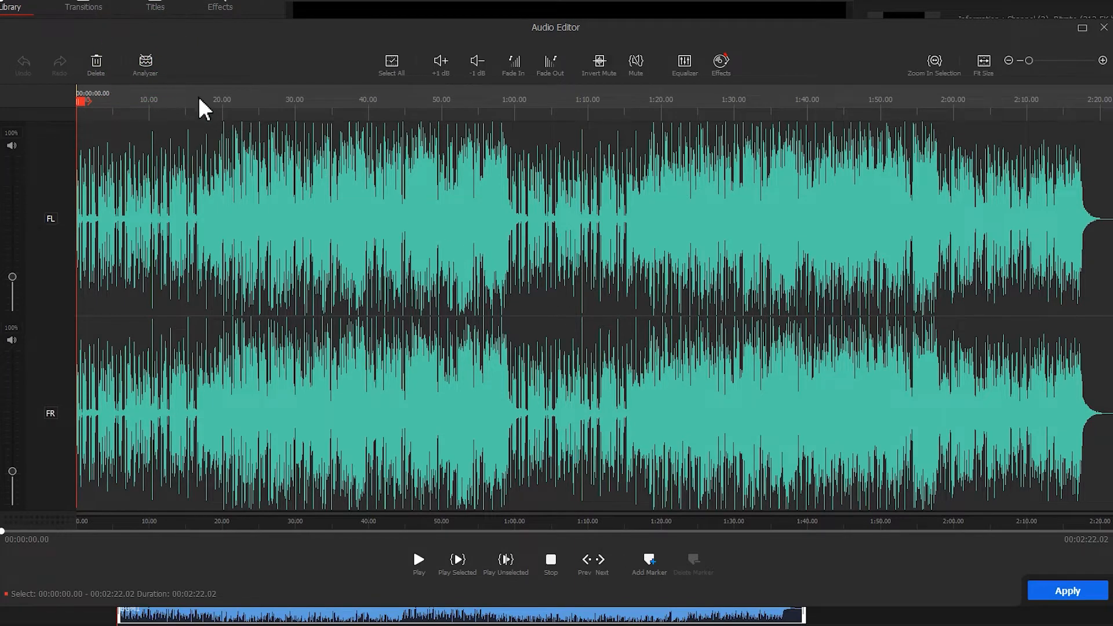
Analyse BGM1 with Audio Beat detection and add markers at every detected beat.
click(145, 63)
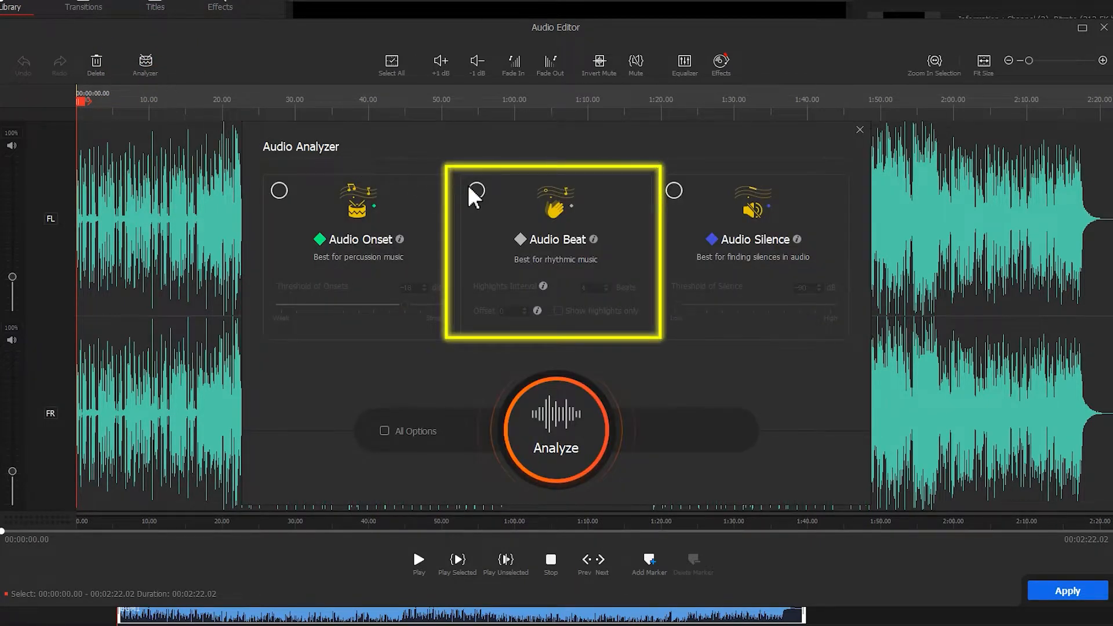
click(475, 190)
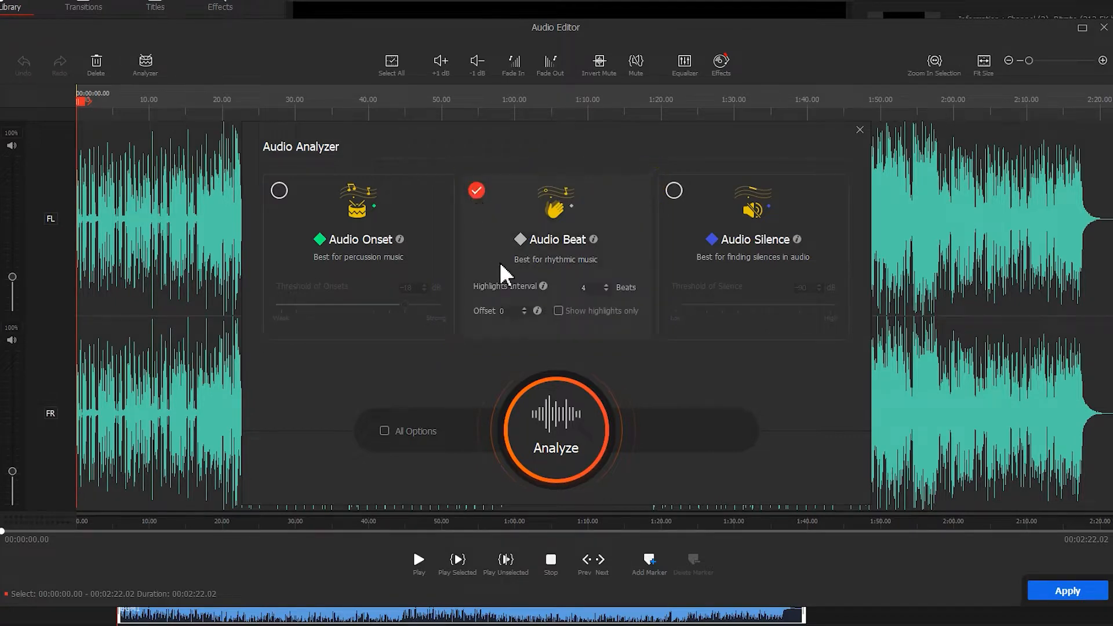
click(556, 429)
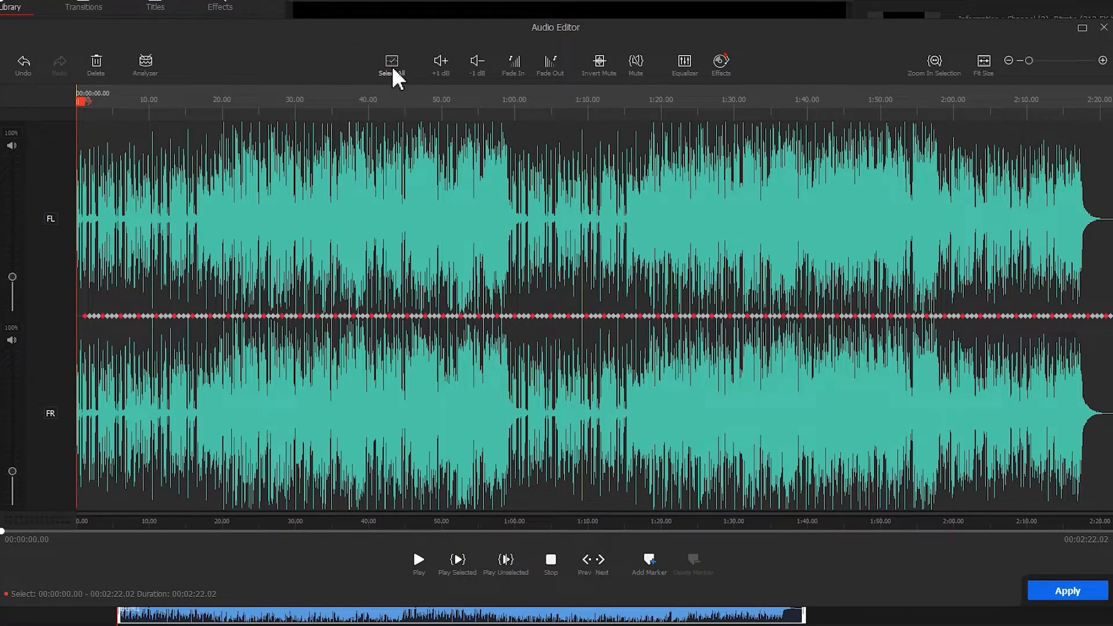
click(647, 564)
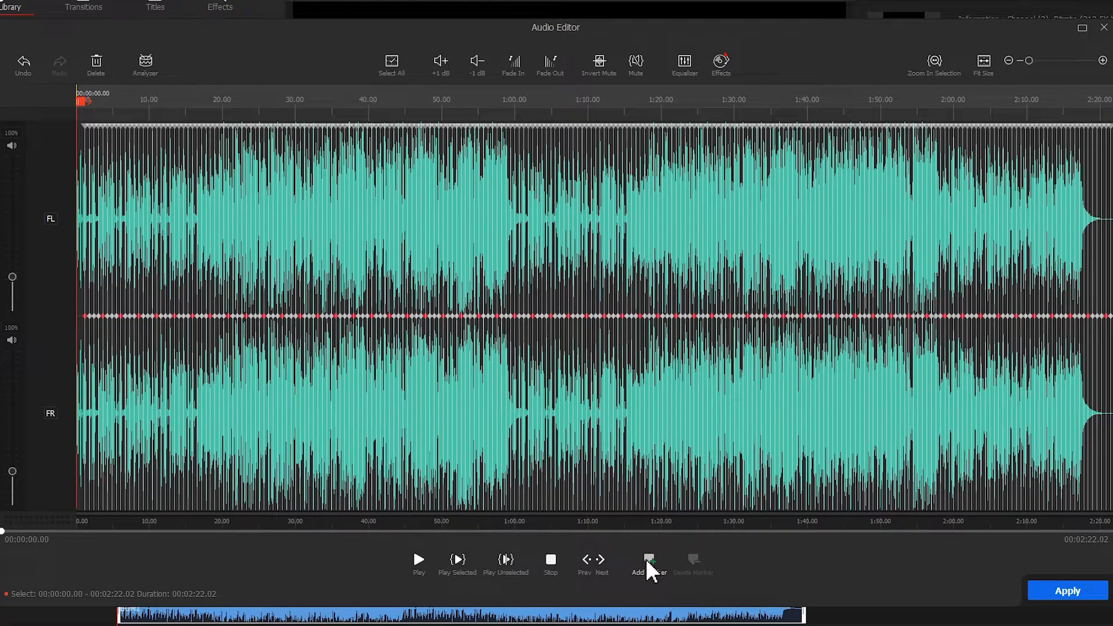
click(1067, 590)
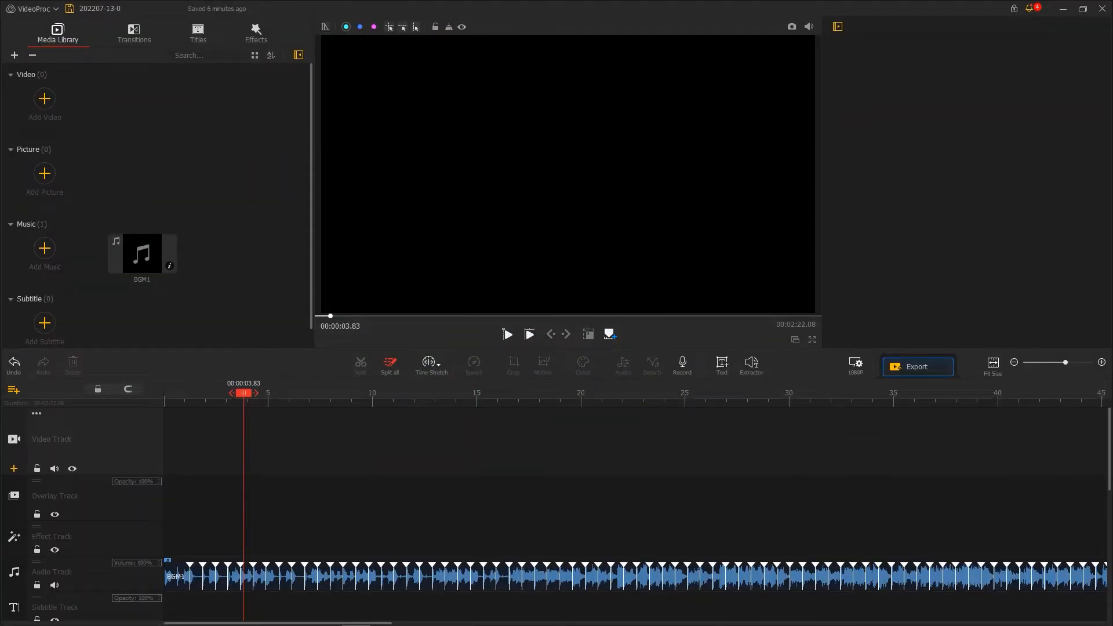
Import the spice footage and copy the clip onto the overlay track.
click(44, 103)
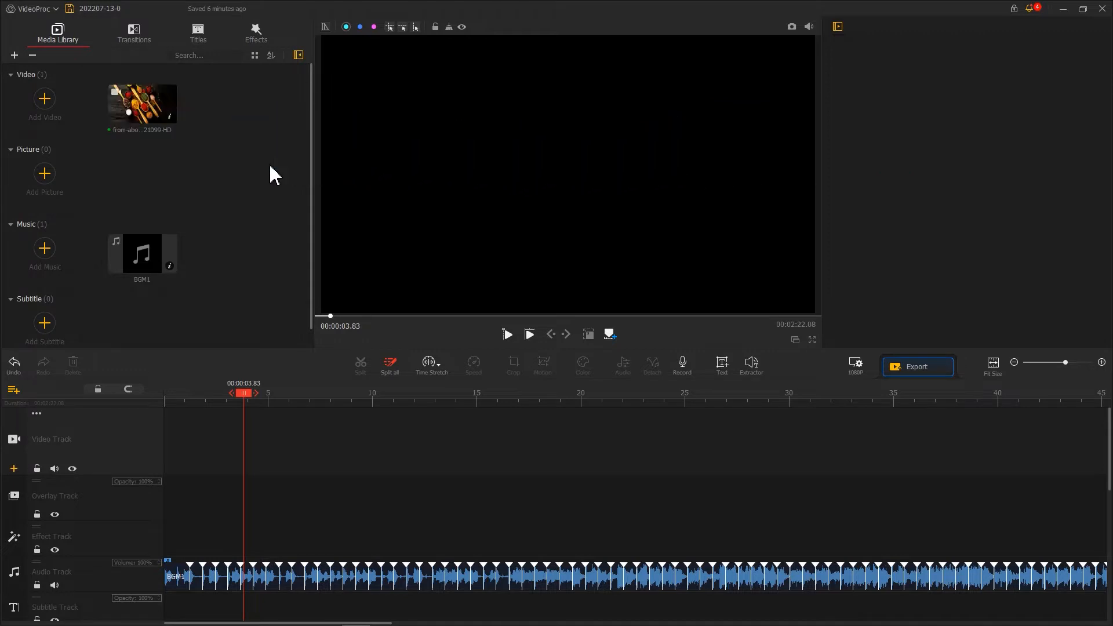
mouse_move(226, 151)
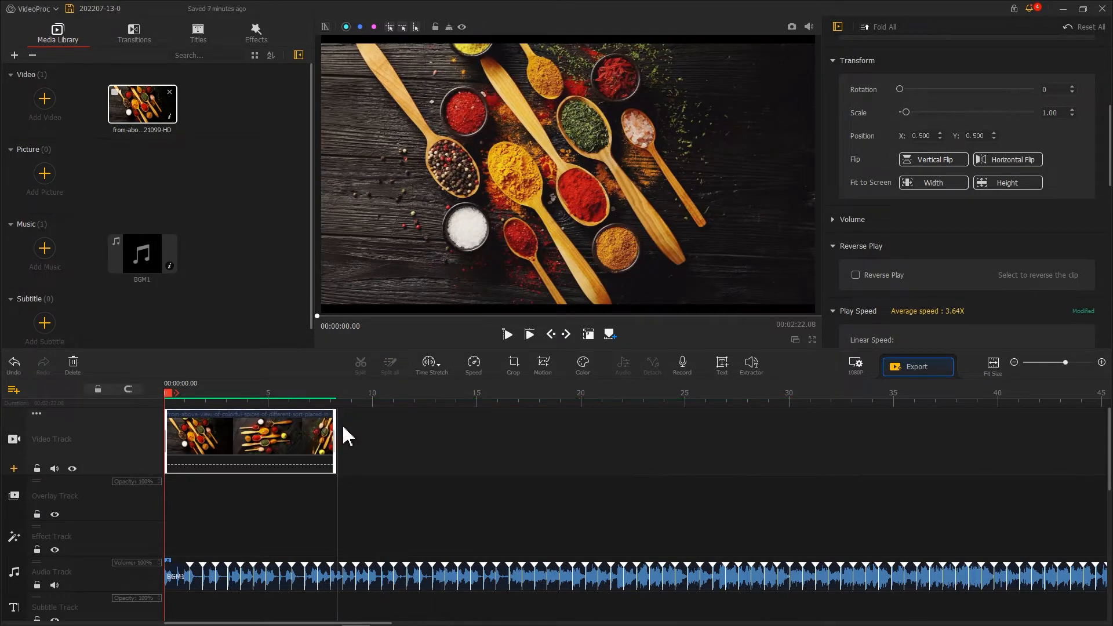
click(1006, 182)
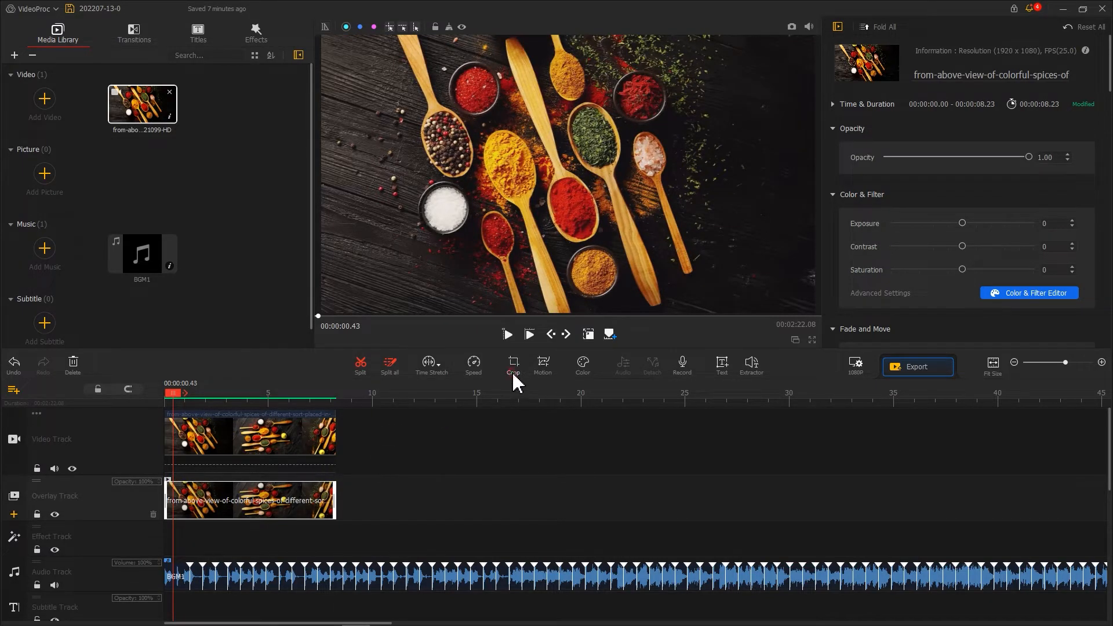
Crop the overlay clip to a thin horizontal band across the frame.
click(512, 365)
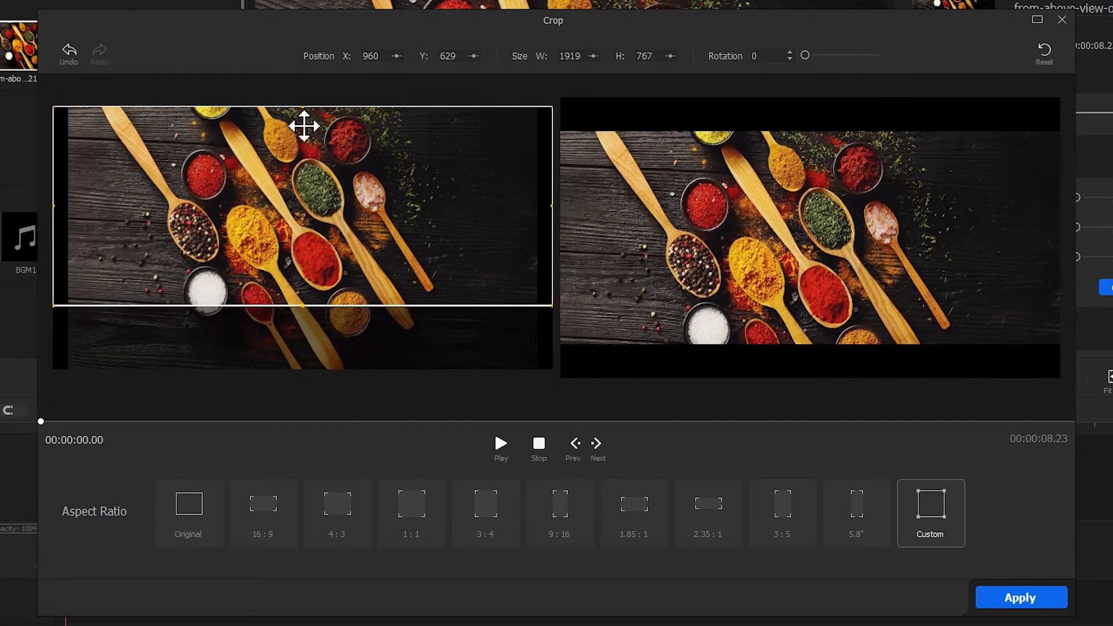
drag(304, 124, 303, 160)
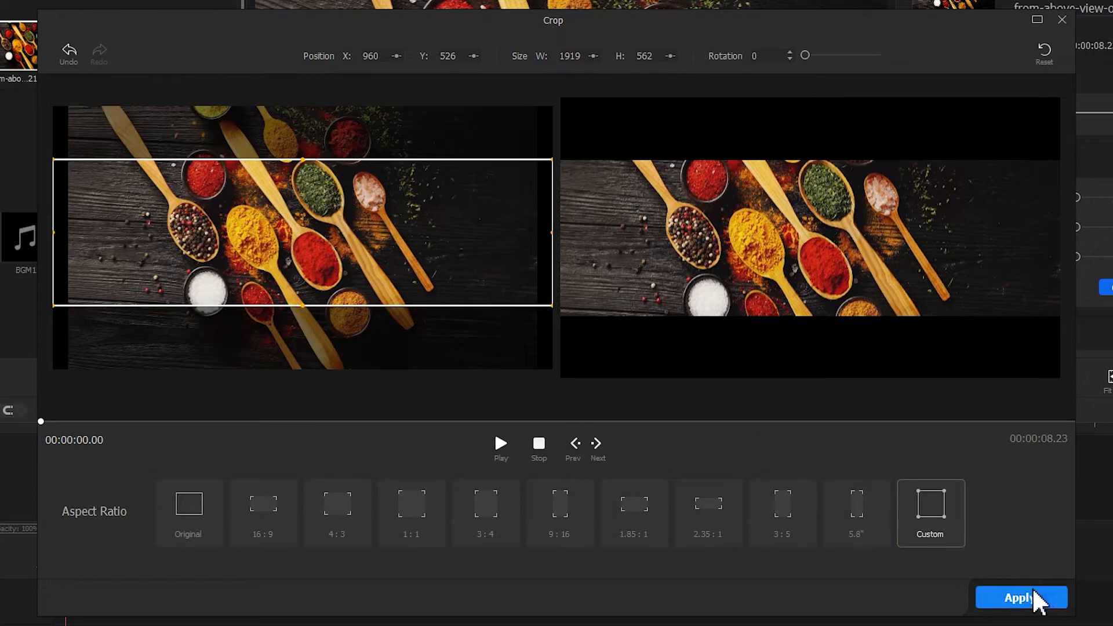
click(1020, 597)
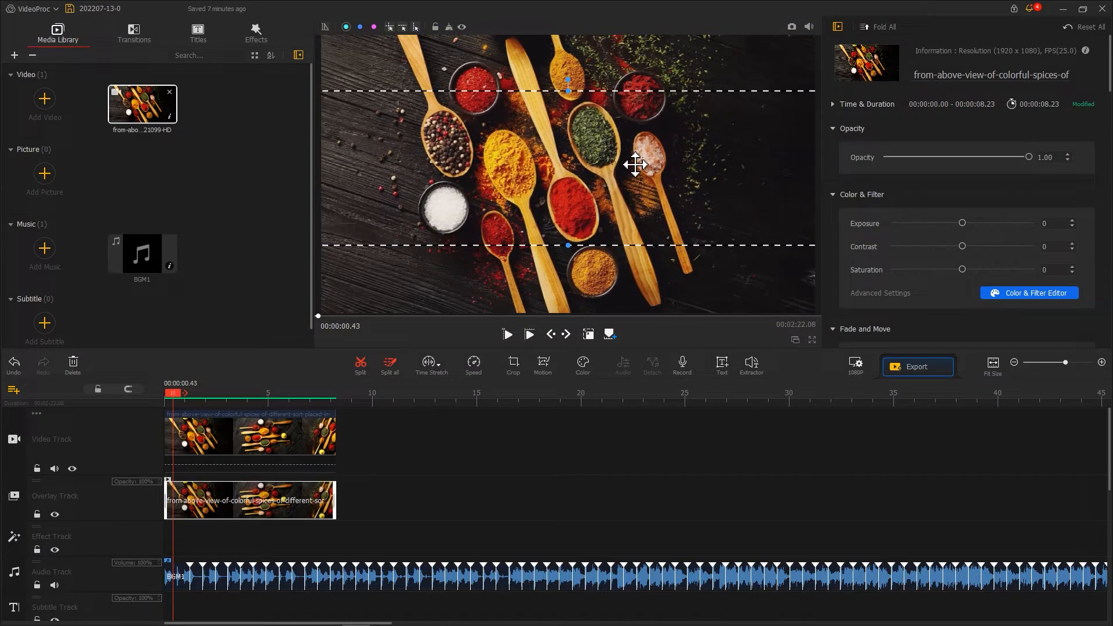
mouse_move(663, 82)
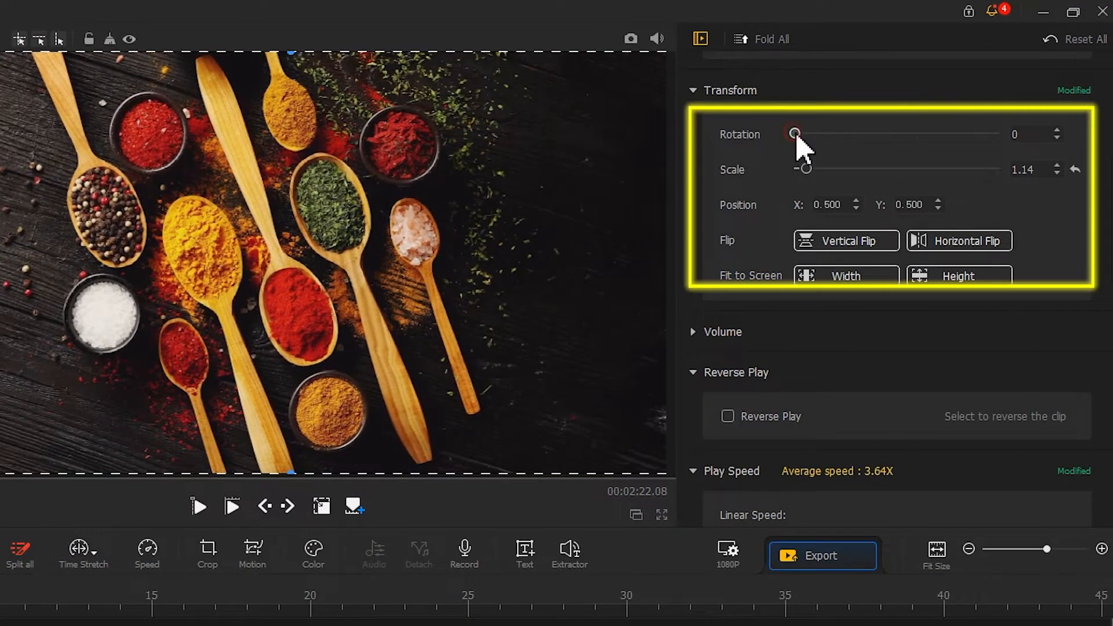
Transform the overlay strip: Rotation 8, Scale 1.82, Position Y 0.521.
drag(794, 133, 801, 133)
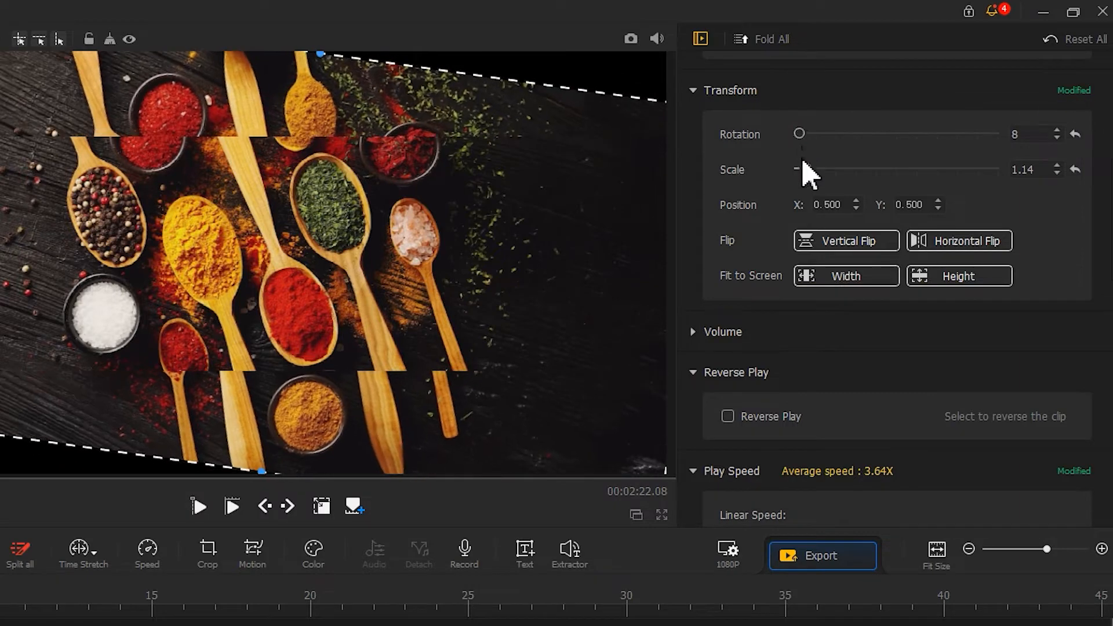
drag(800, 169, 814, 170)
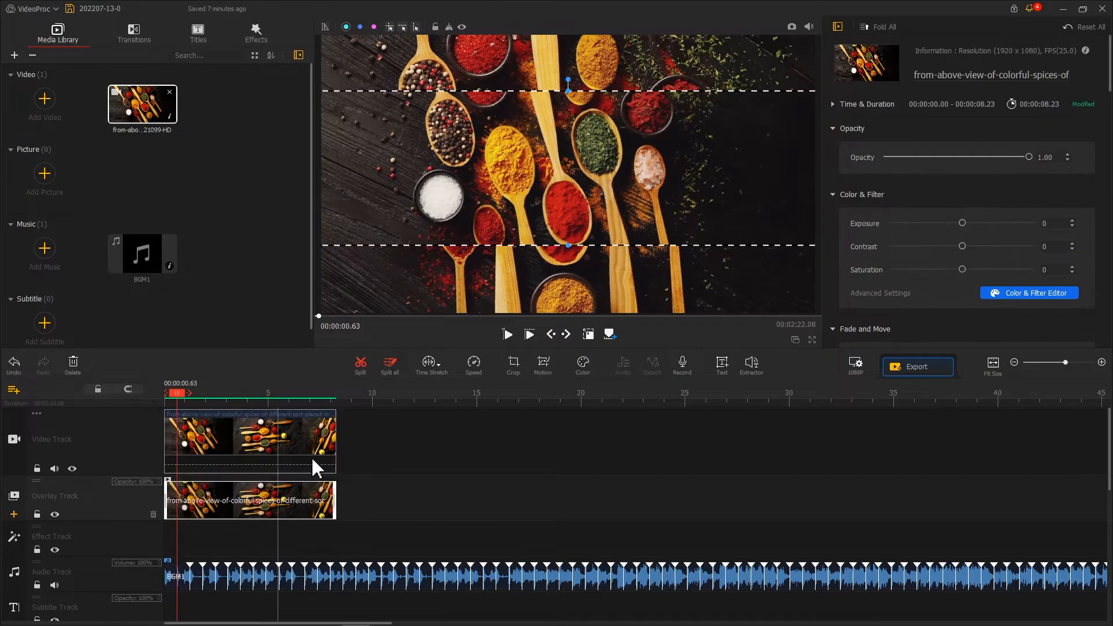
scroll(down, 3)
text(8)
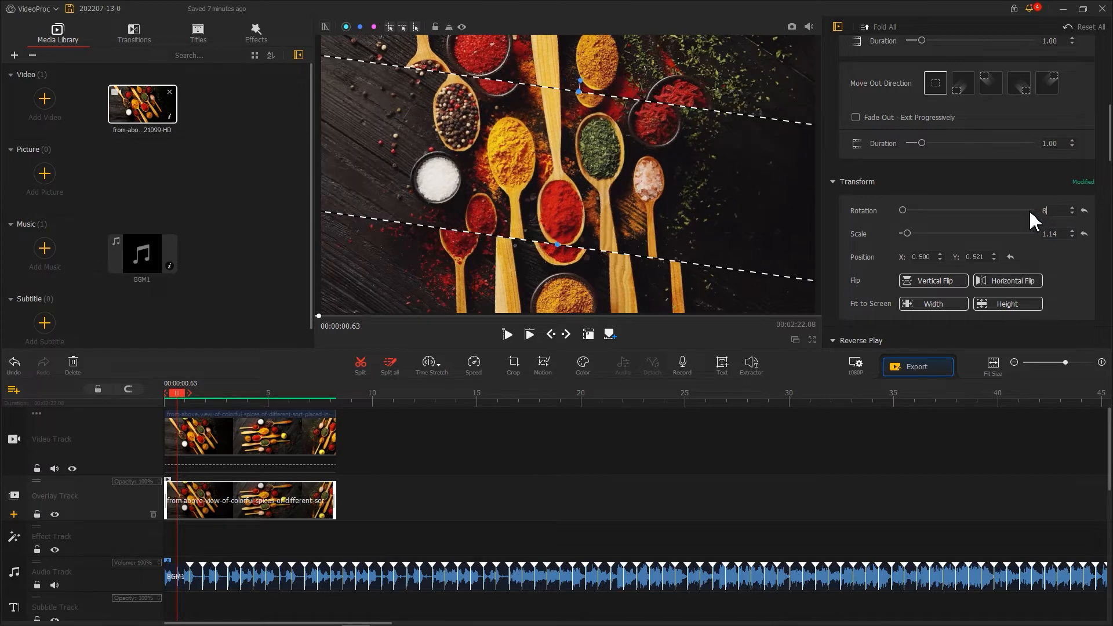
click(1051, 233)
text(1.82)
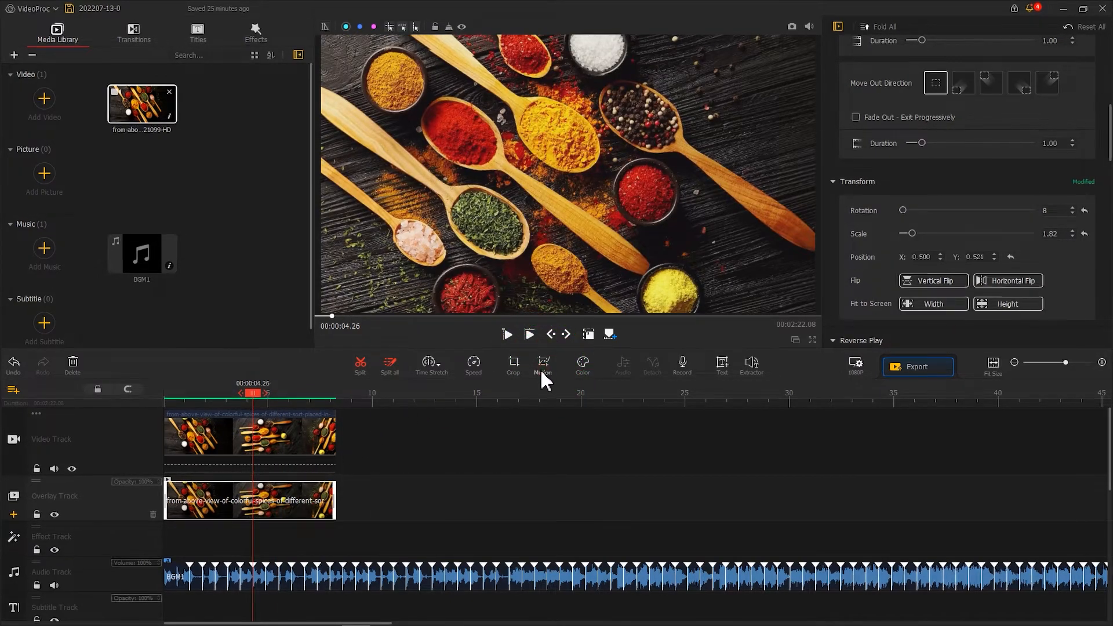
In Motion Editor add keyframes for the overlay, the one at 4.24 s recentring the frame.
click(543, 365)
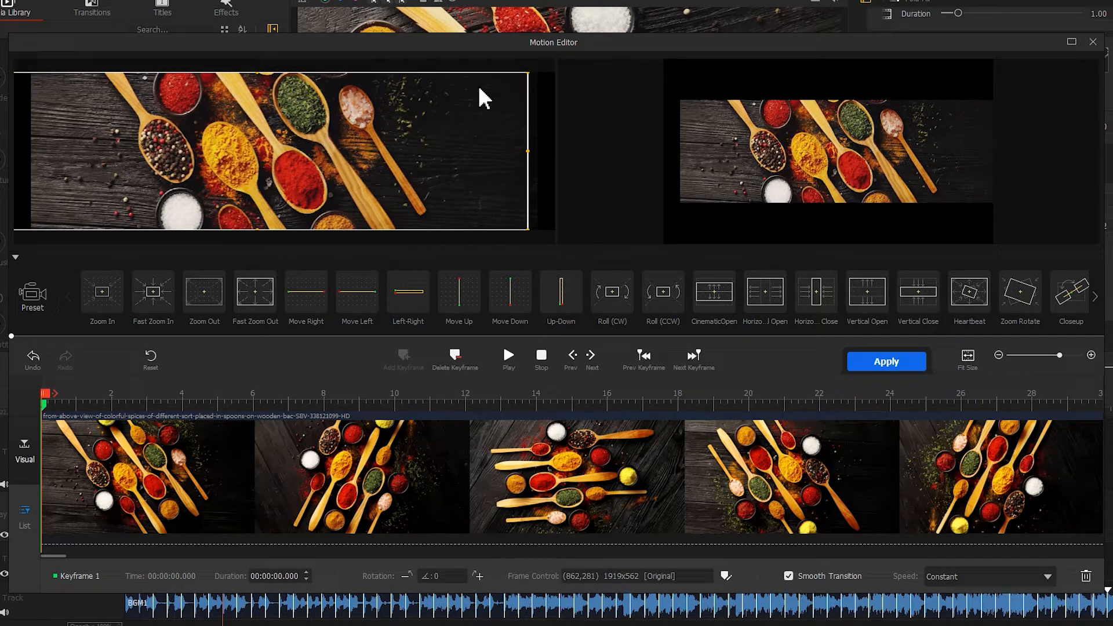
mouse_move(108, 363)
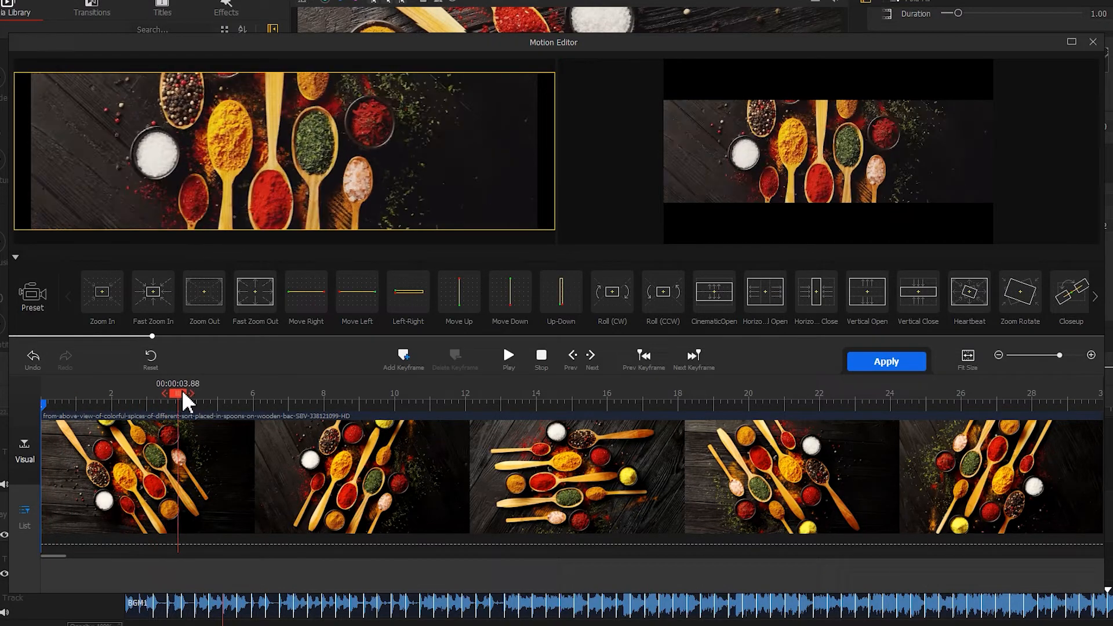
click(403, 358)
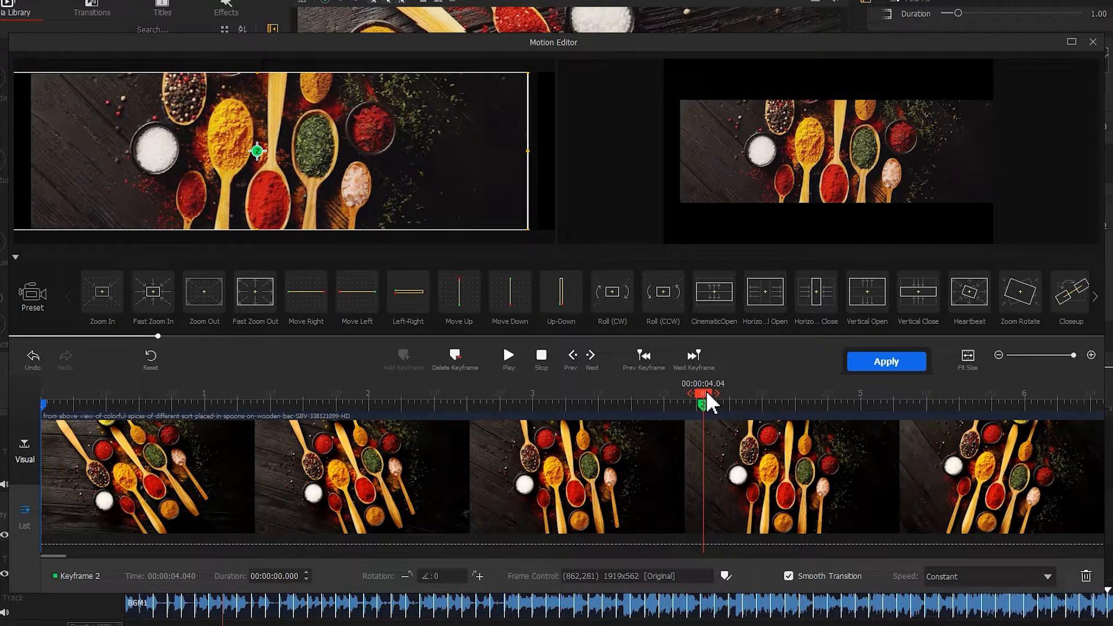
drag(701, 402, 735, 394)
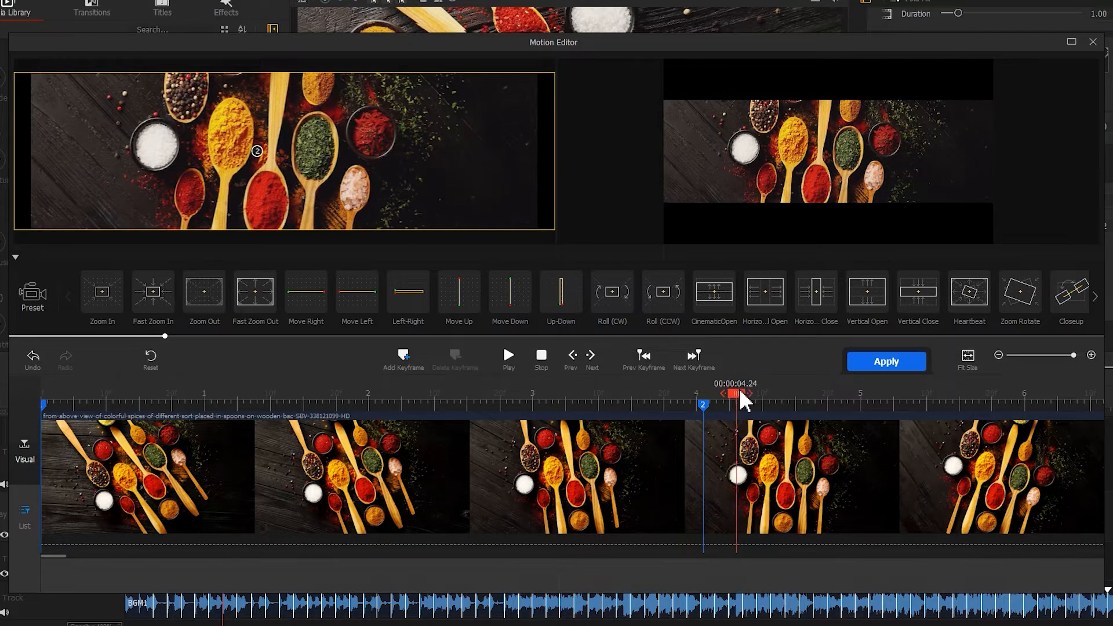
click(508, 355)
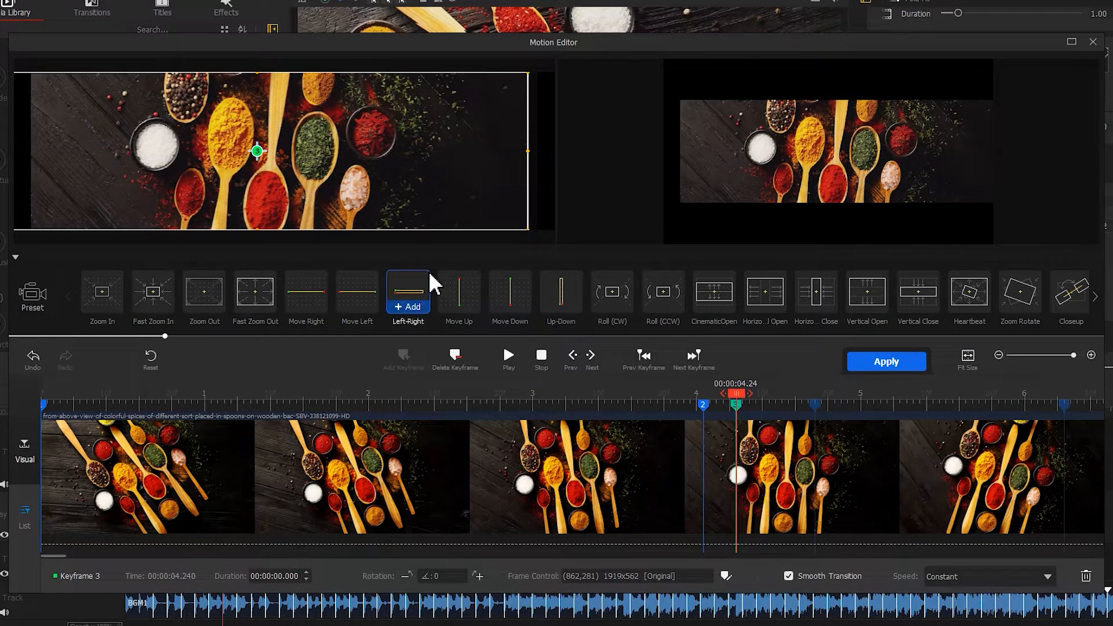
drag(257, 151, 284, 150)
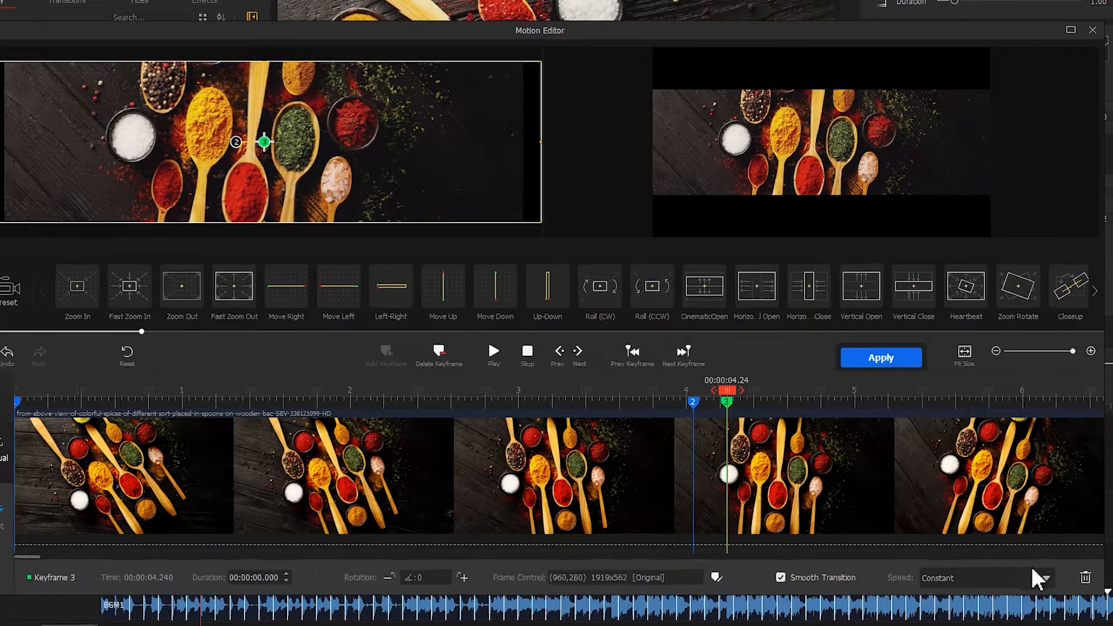
Ease that keyframe with Smooth Speed Up 1 and apply the motion.
click(966, 577)
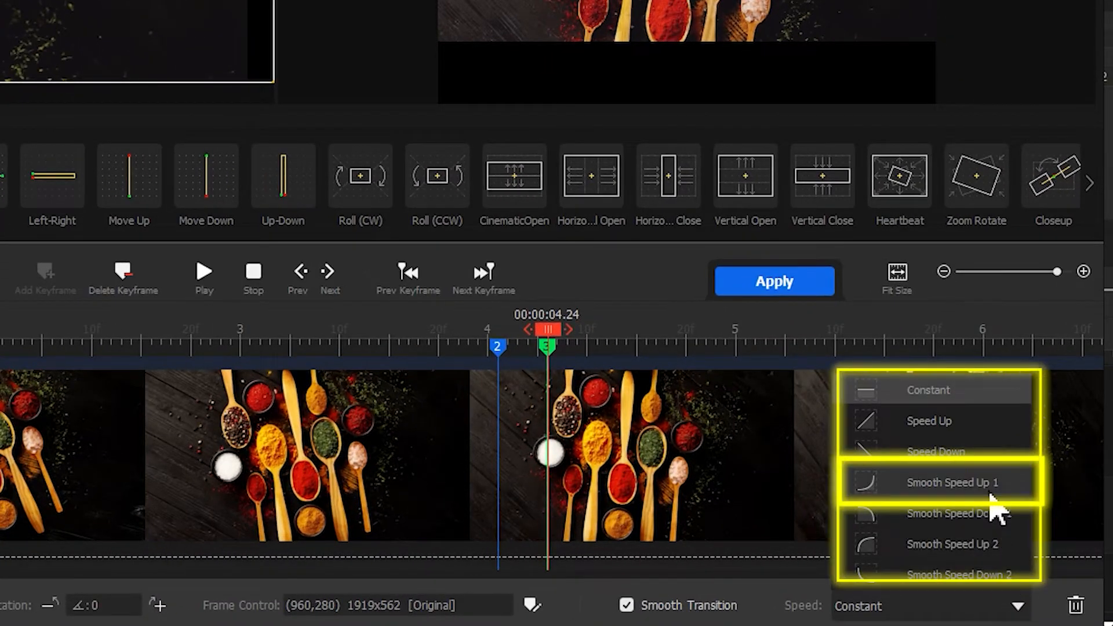
click(953, 483)
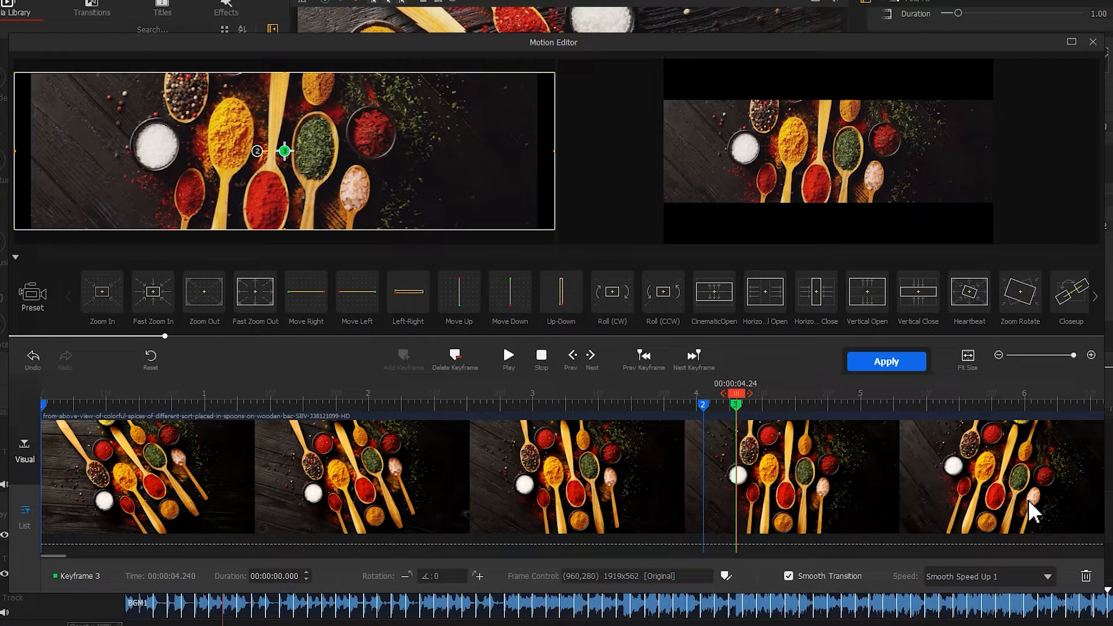
click(884, 361)
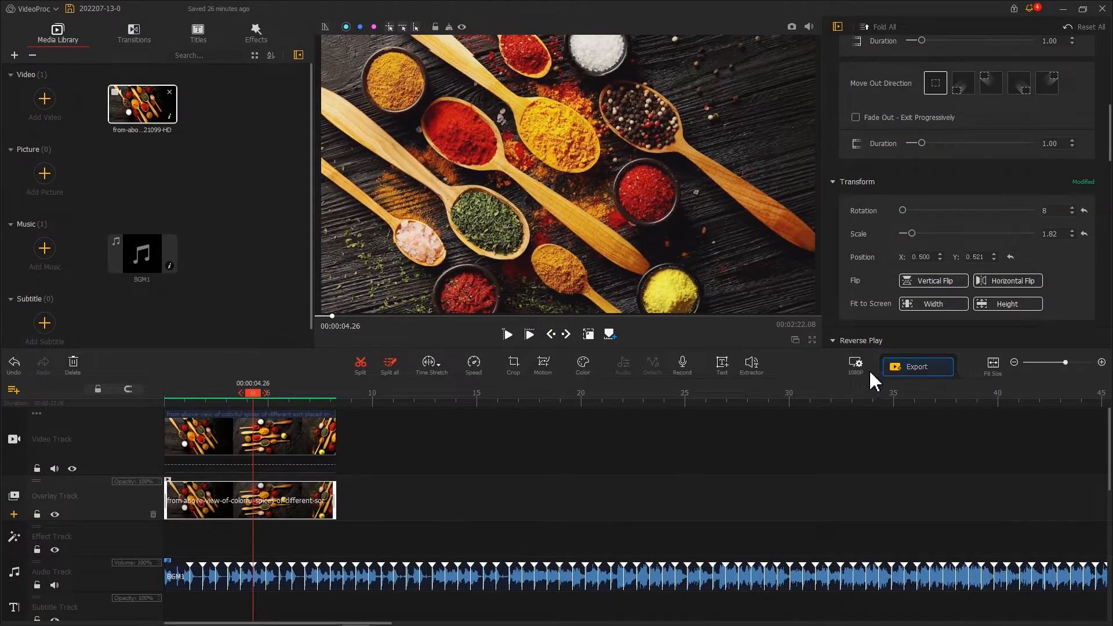
Open Motion for the main video clip and enlarge its first keyframe to full frame.
click(248, 437)
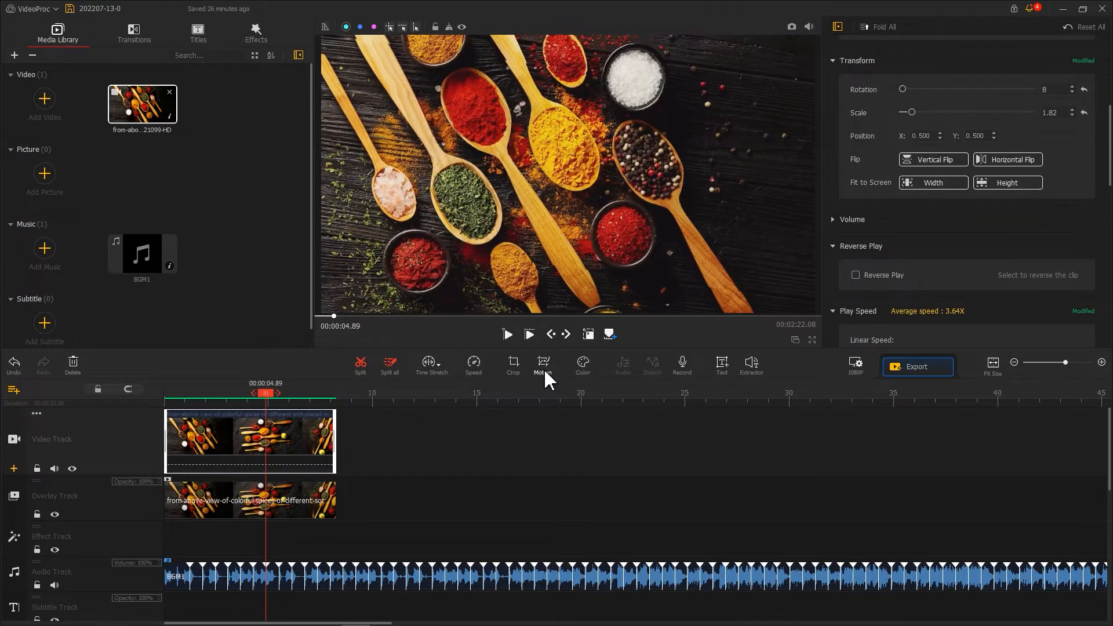
click(542, 365)
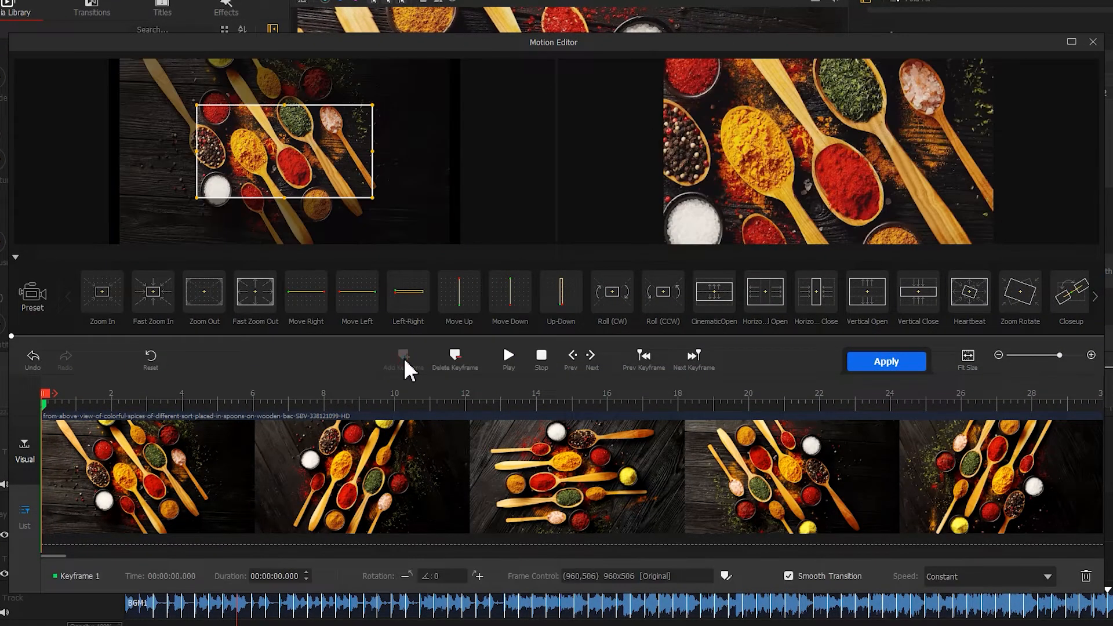
drag(372, 108, 437, 69)
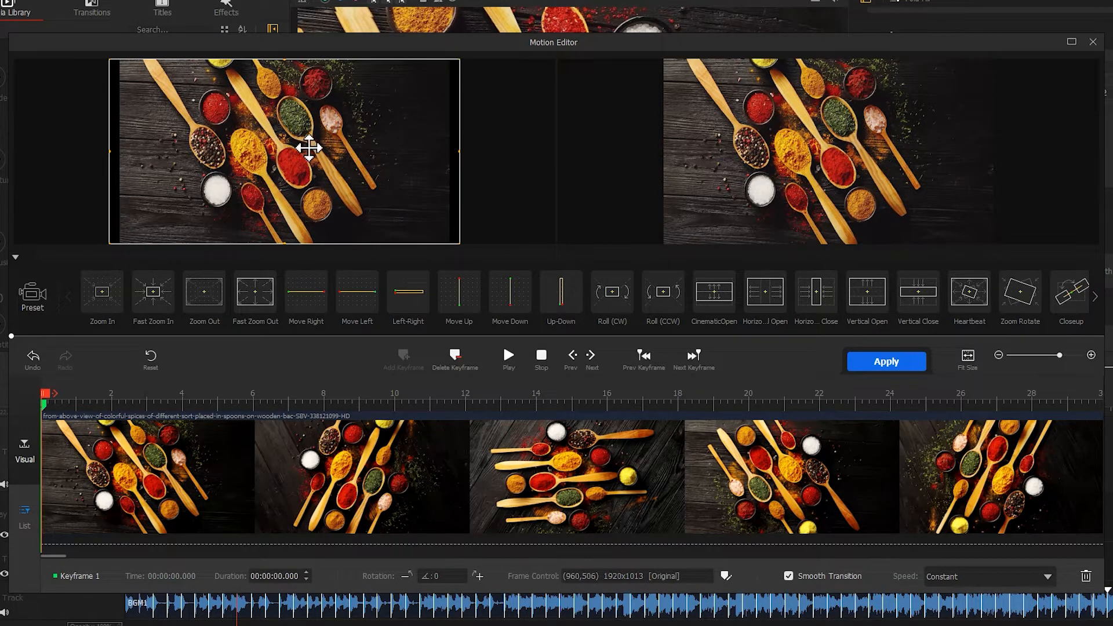
Add keyframes at 4.04 s and 4.24 s, then apply the motion effect.
click(255, 292)
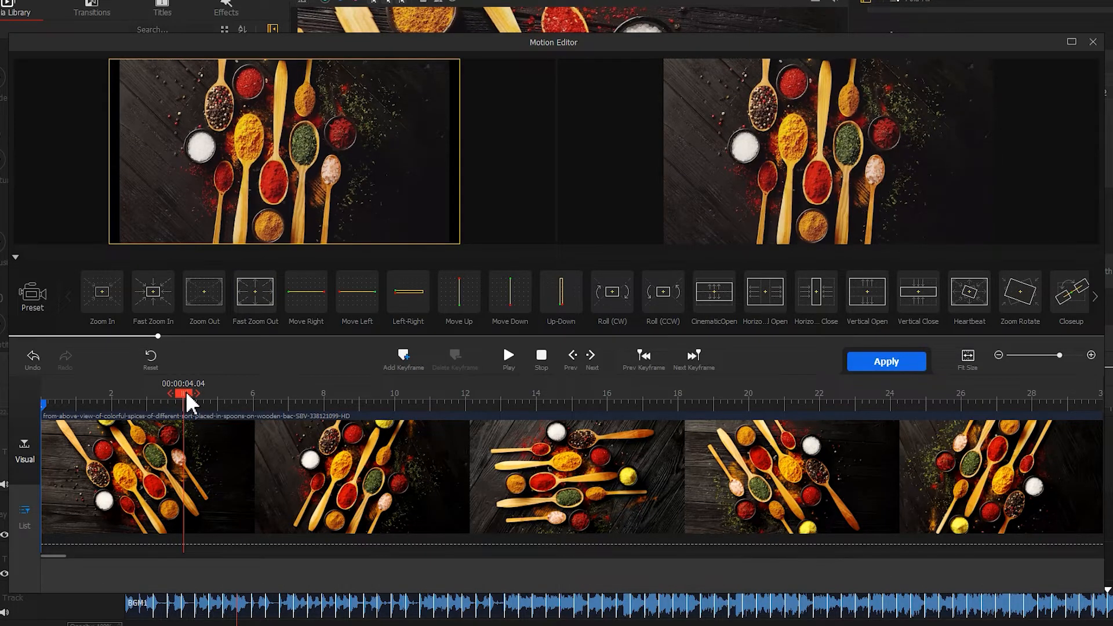
click(404, 358)
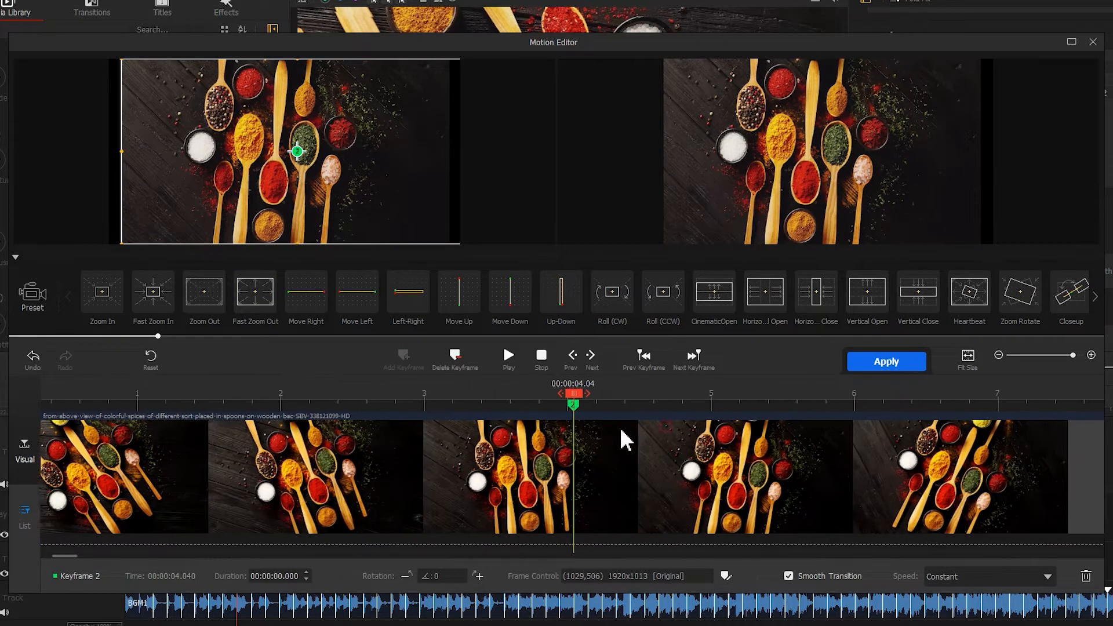
drag(573, 393, 735, 393)
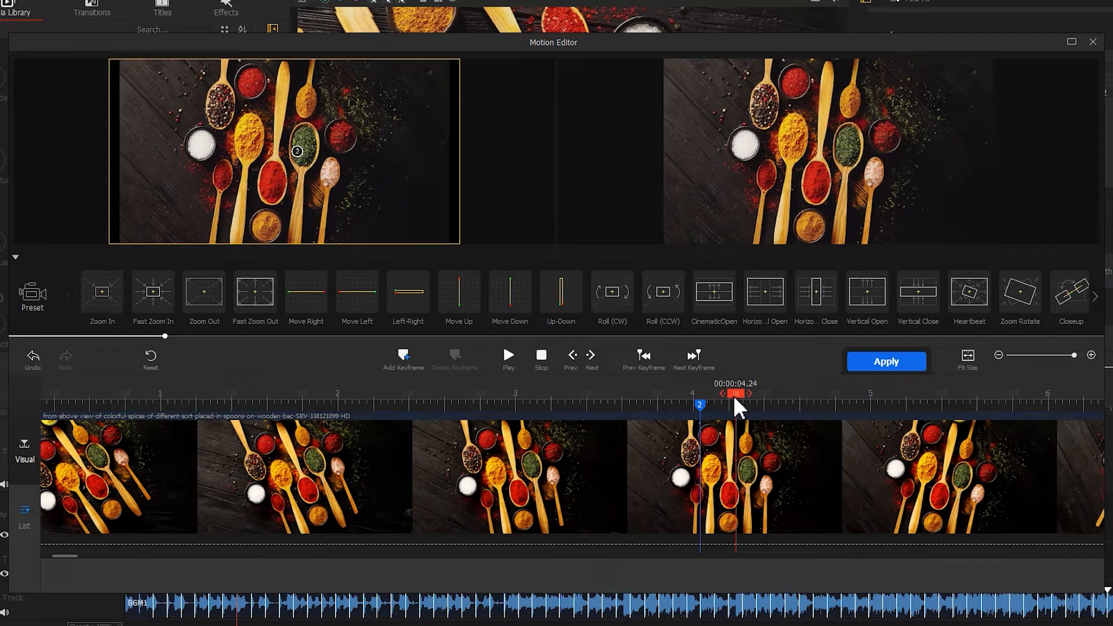
click(611, 291)
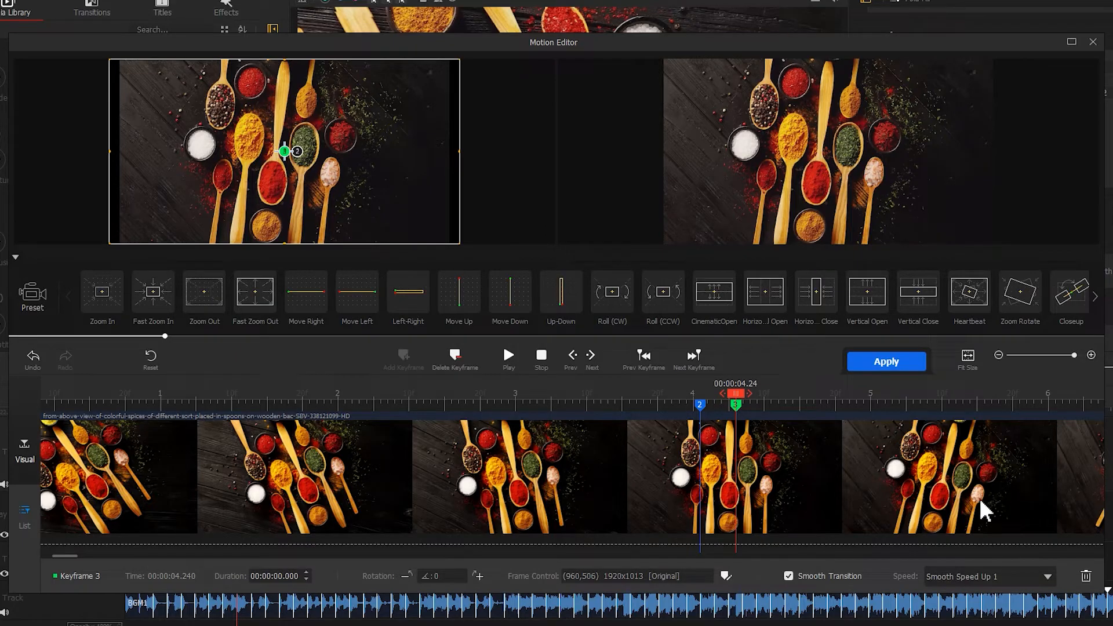
click(885, 362)
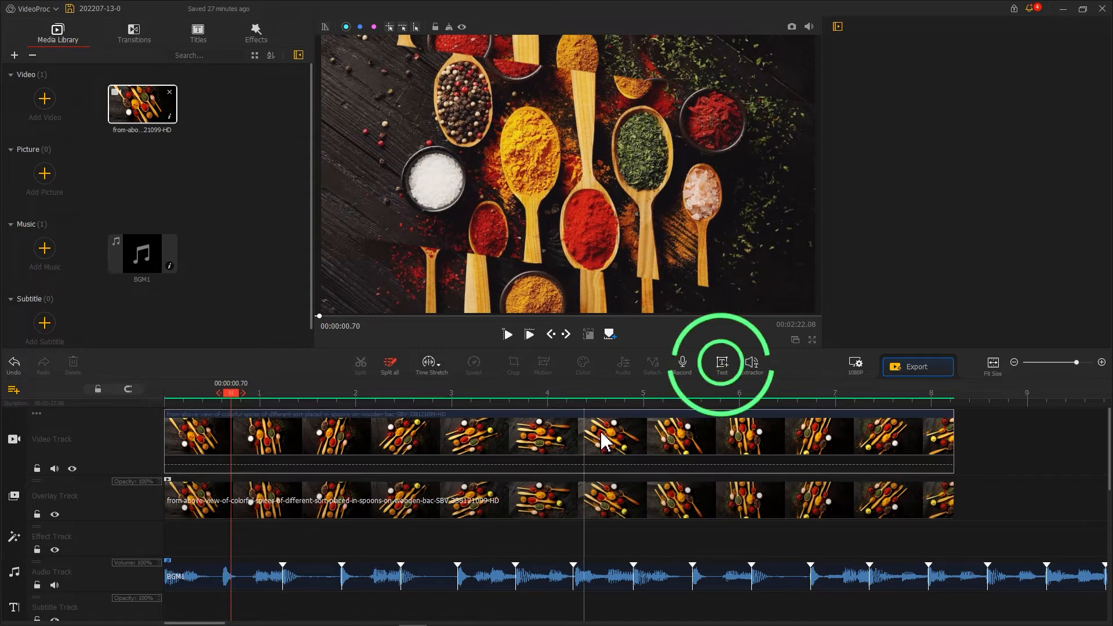
Add a FOOD text title, enlarge it and give it a drop shadow.
click(721, 364)
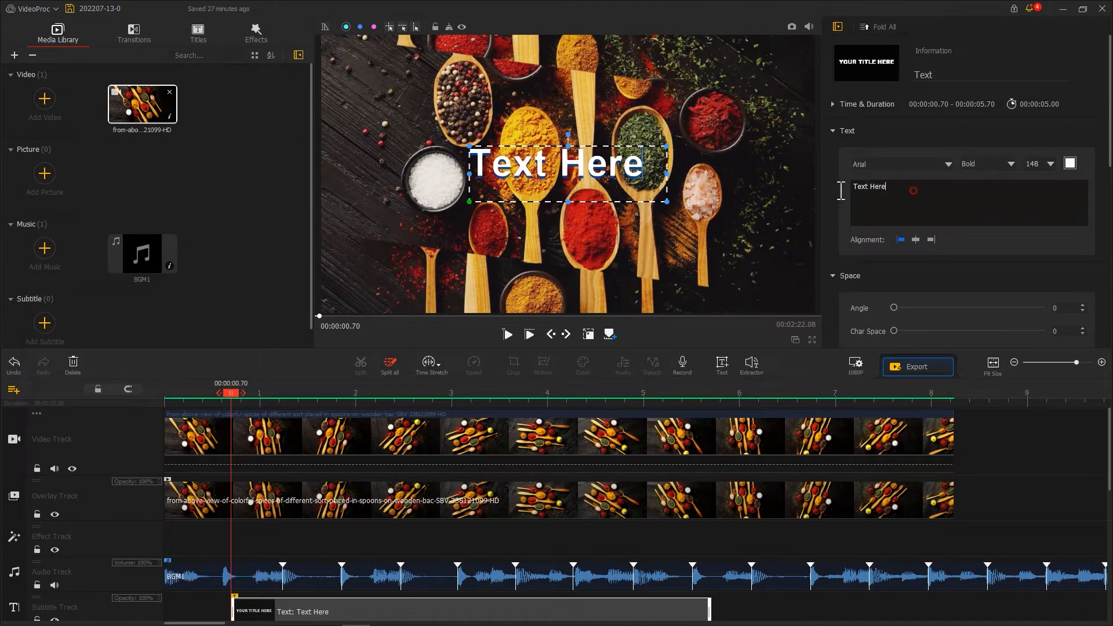
text(FOOD)
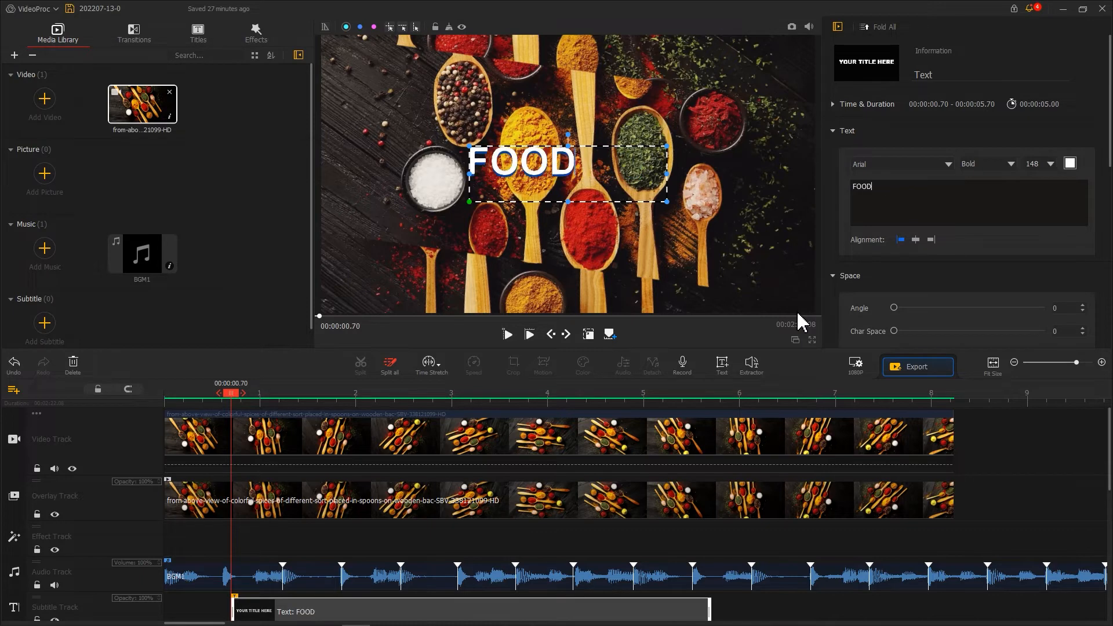
scroll(down, 3)
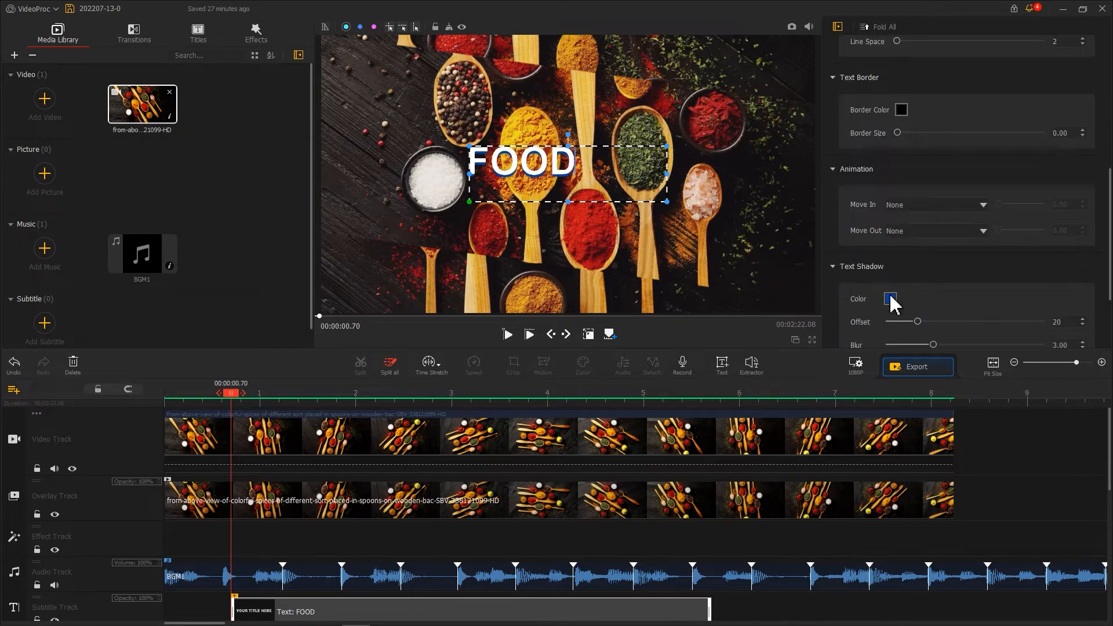
drag(907, 321, 922, 321)
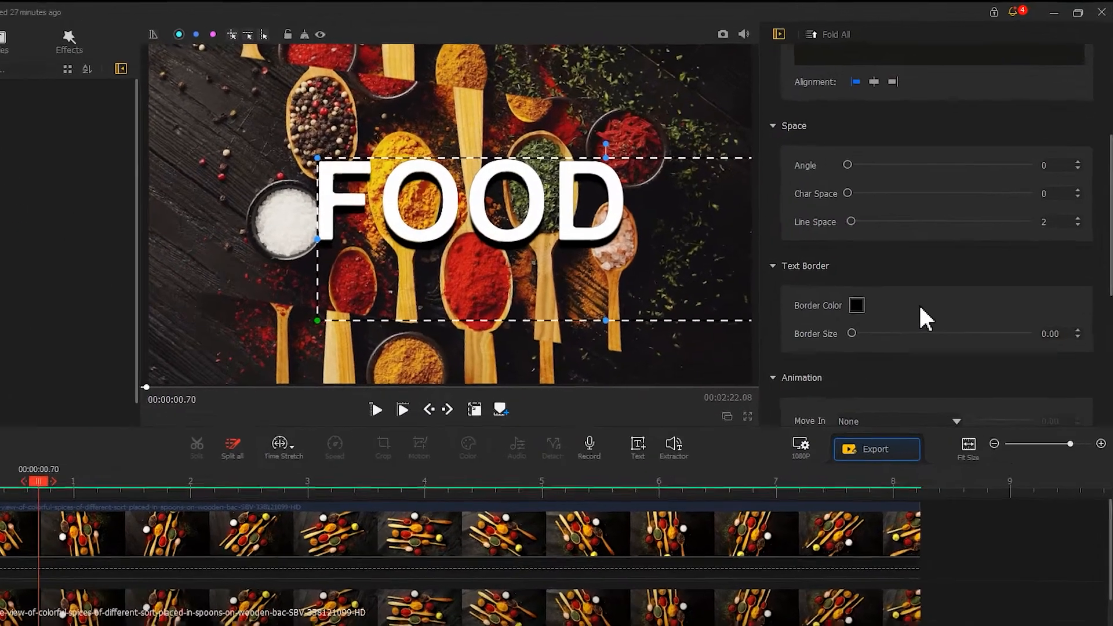
drag(850, 194, 909, 236)
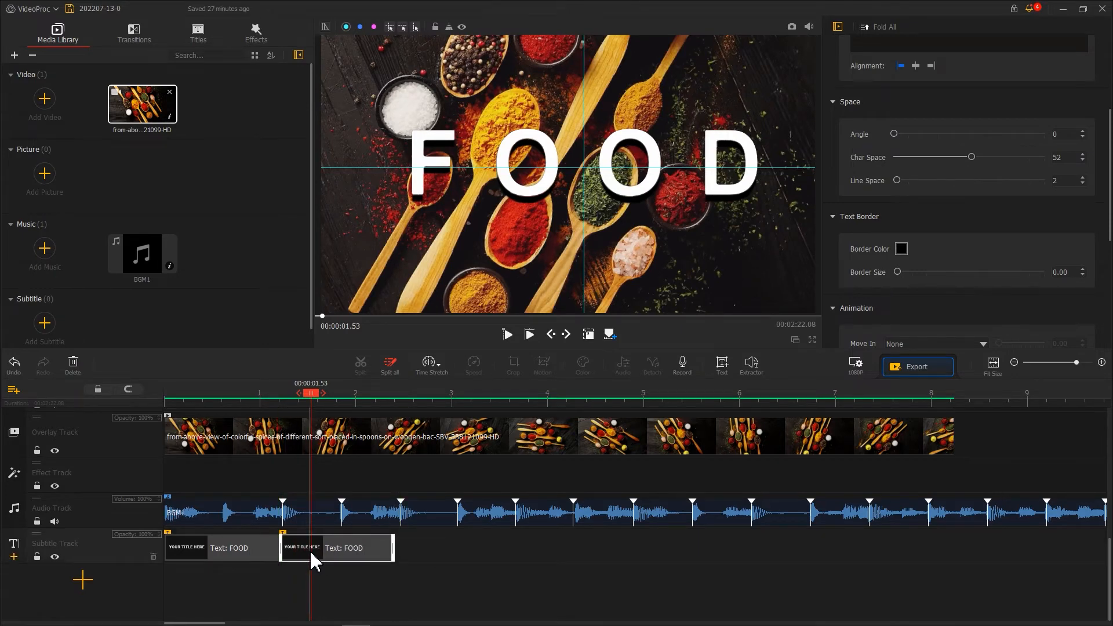
mouse_move(535, 425)
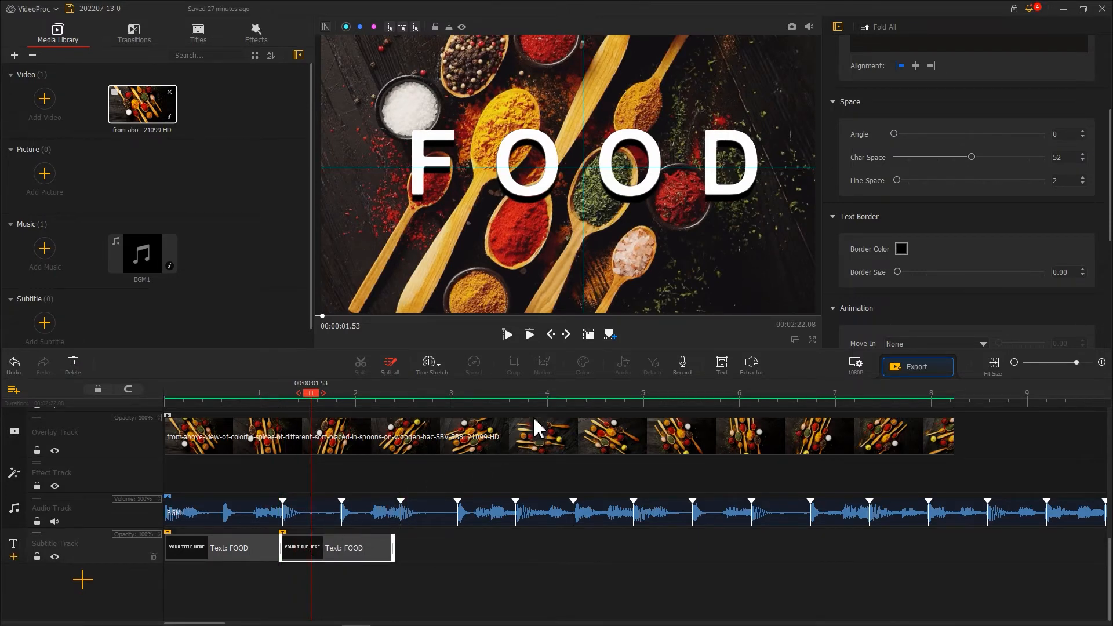
Reset the second FOOD title's Char Space slider to 0.
drag(972, 156, 893, 157)
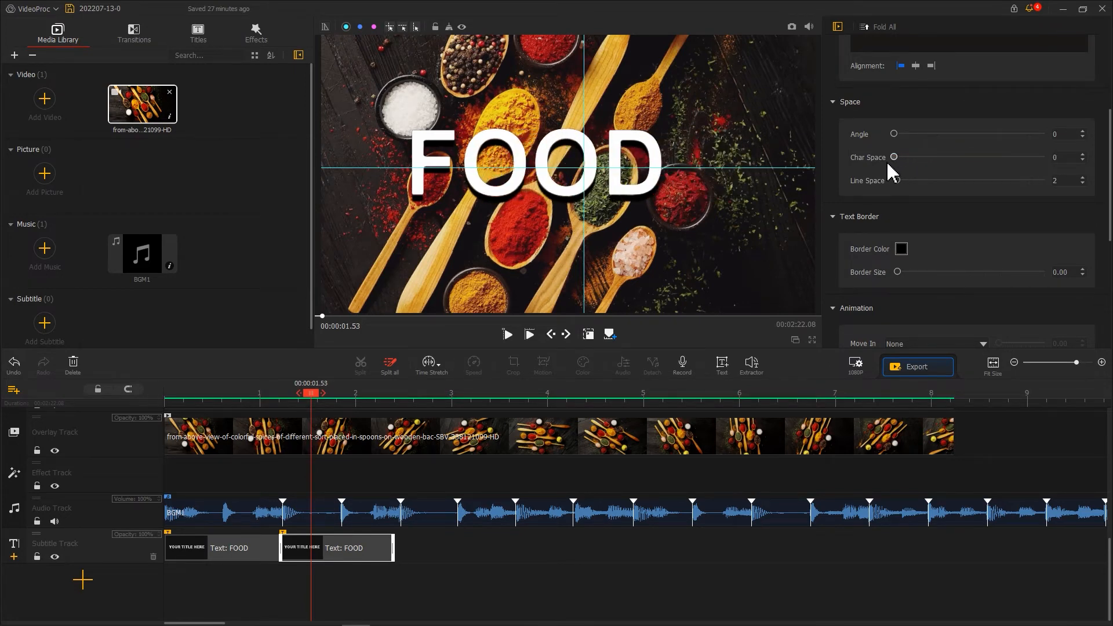
mouse_move(678, 202)
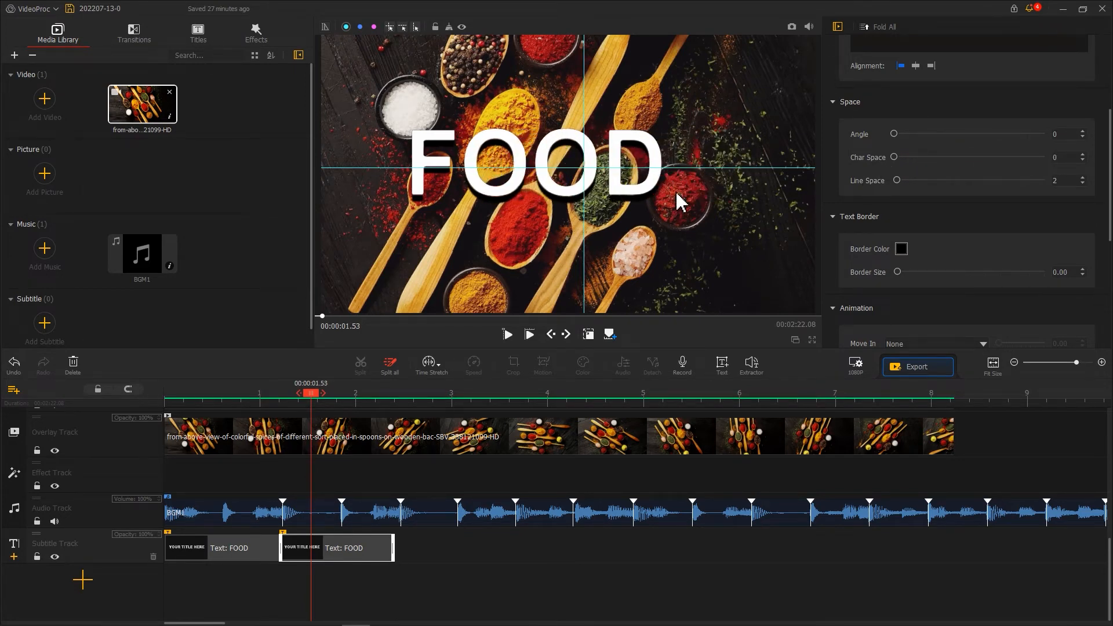